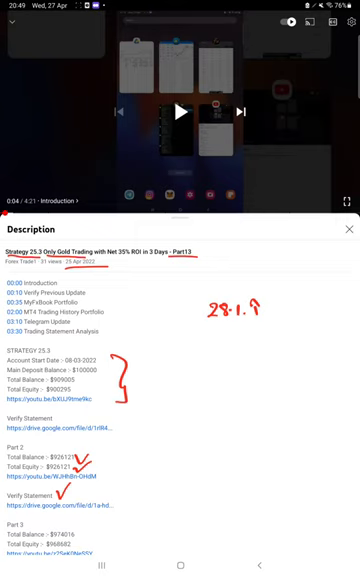
Leave the annotated Strategy 25.3 video description and show the app switcher.
click(179, 562)
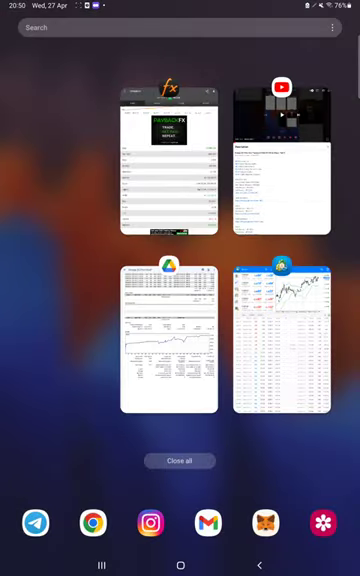
click(168, 165)
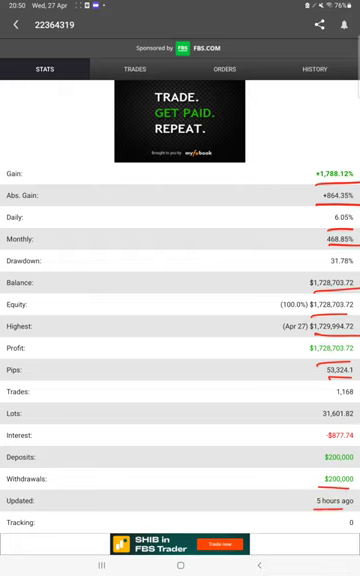
Browse the account's Trades and Orders, then scroll its closed trade History.
click(134, 69)
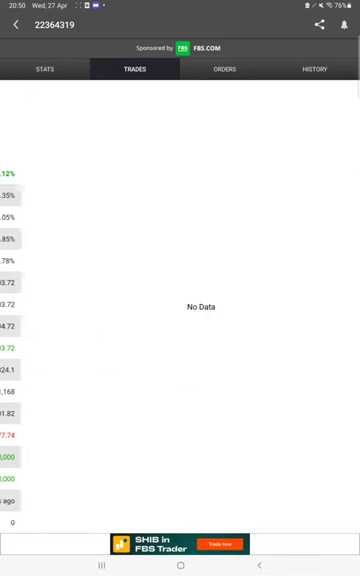
click(224, 69)
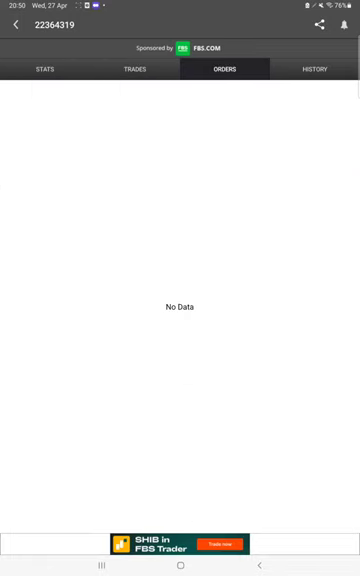
click(315, 69)
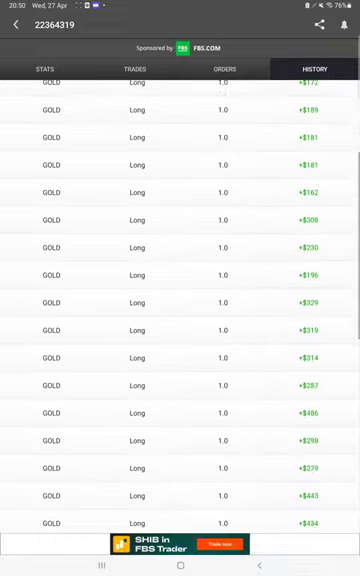
scroll(down, 3)
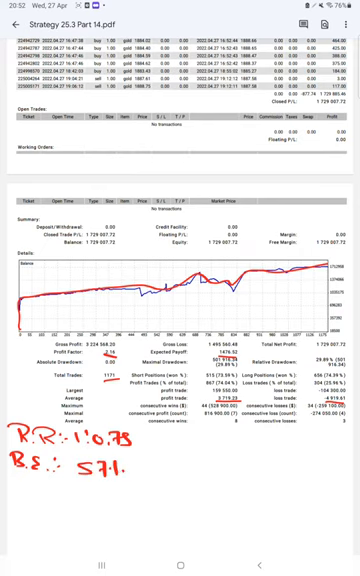
Underline the Profit Trades percentage and handwrite the -74% and 17% notes.
drag(38, 488, 75, 488)
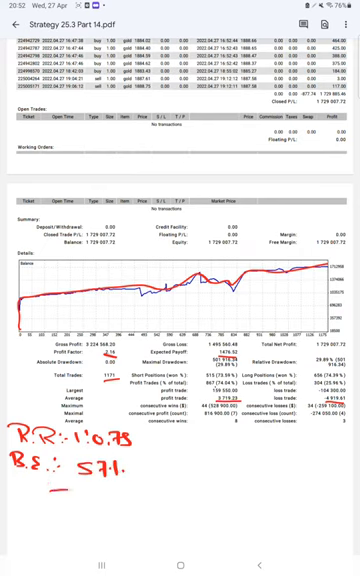
text(-7L)
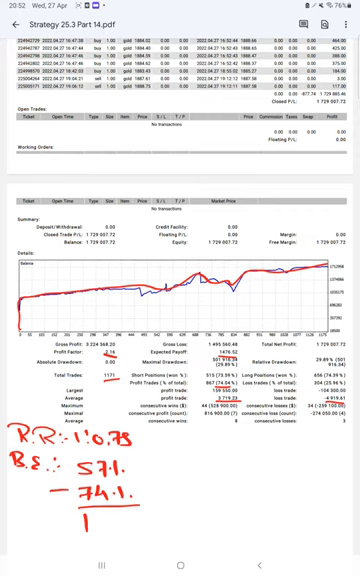
text(171.5)
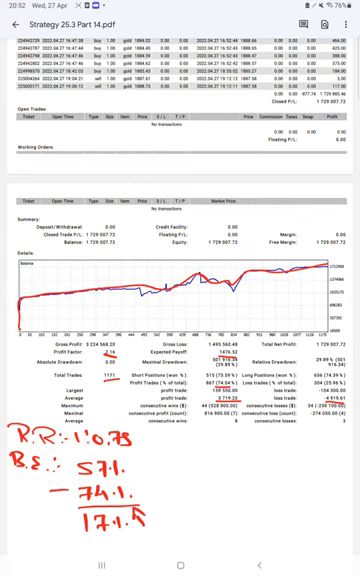